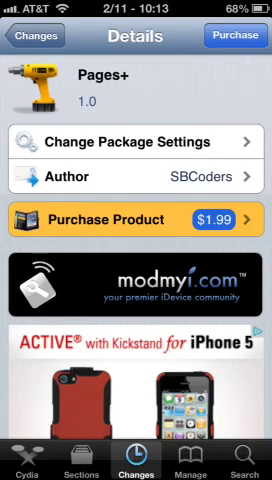
# Step: Scroll down the Pages+ details past the description toward the screenshots link
pyautogui.scroll(-3)
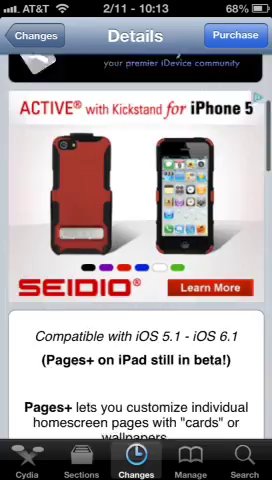
pyautogui.scroll(-3)
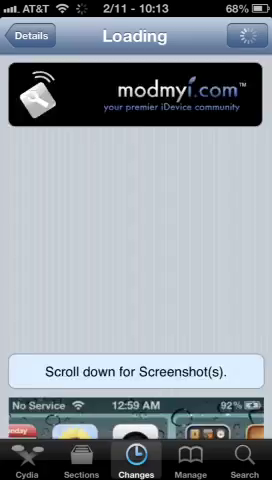
pyautogui.scroll(-3)
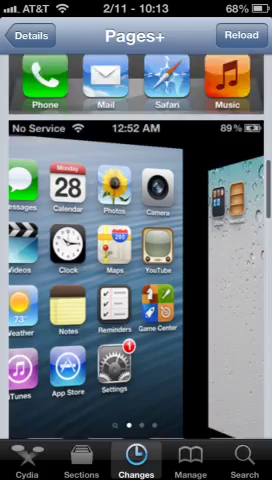
pyautogui.scroll(-3)
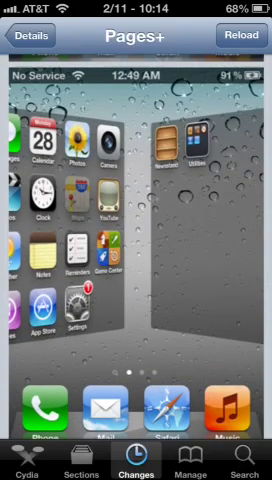
pyautogui.scroll(-3)
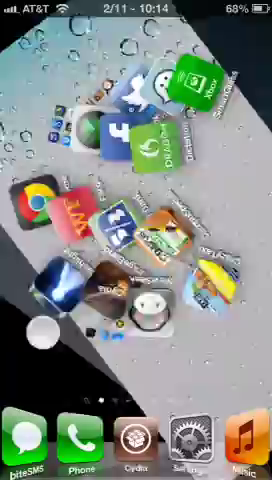
# Step: Swipe across home screen pages to show the Pages+ page transition animation
pyautogui.hscroll(-3)
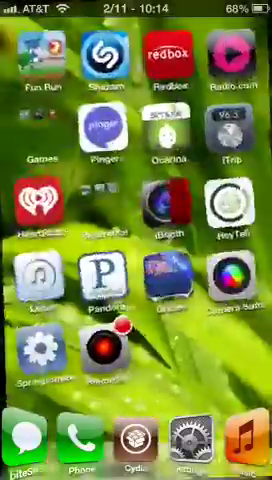
pyautogui.hscroll(-3)
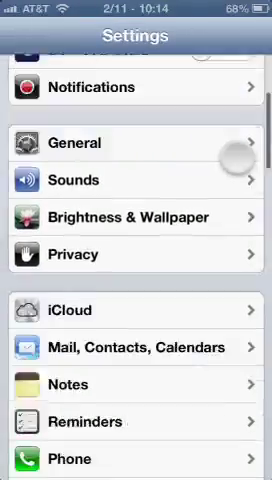
# Step: Scroll the Settings list and enter the Pages+ preference pane
pyautogui.scroll(-3)
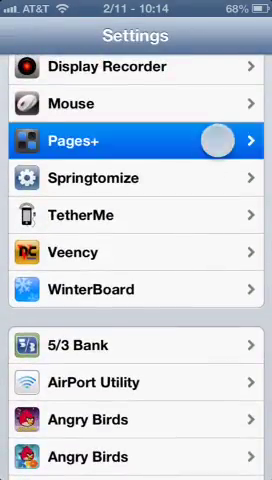
pyautogui.click(136, 158)
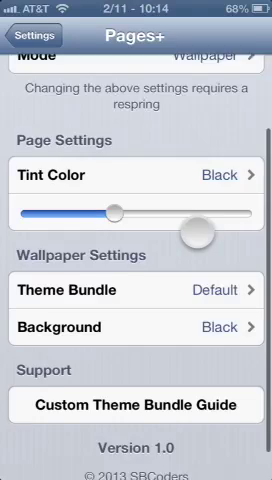